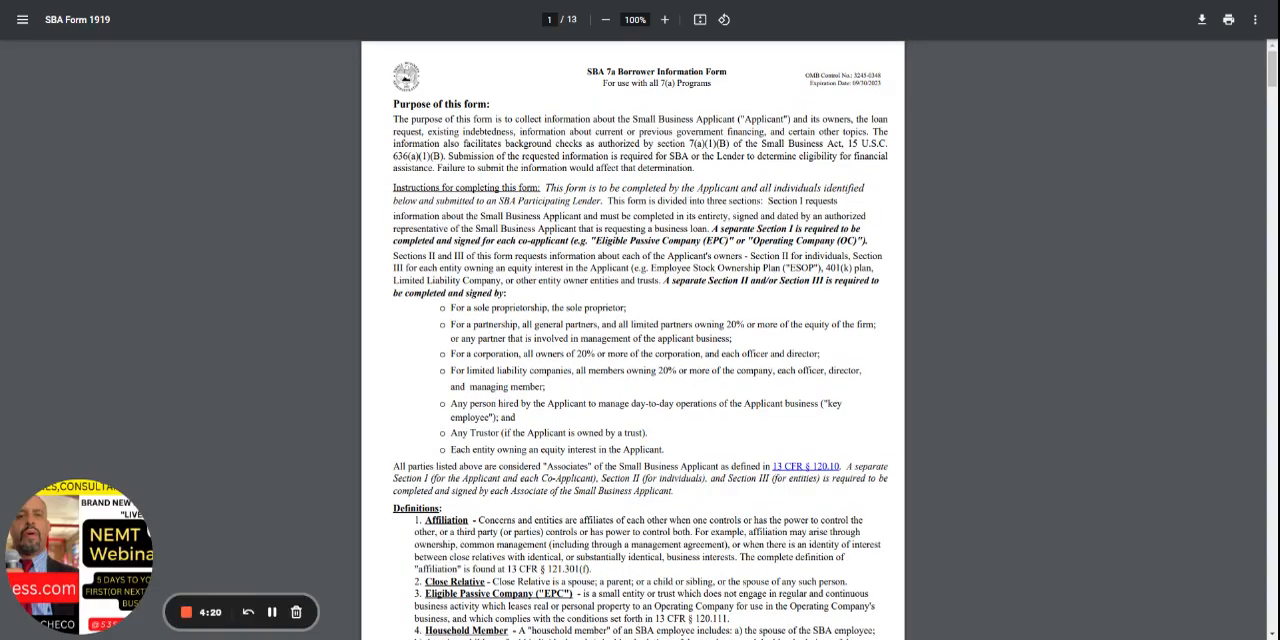
scroll("down", 3)
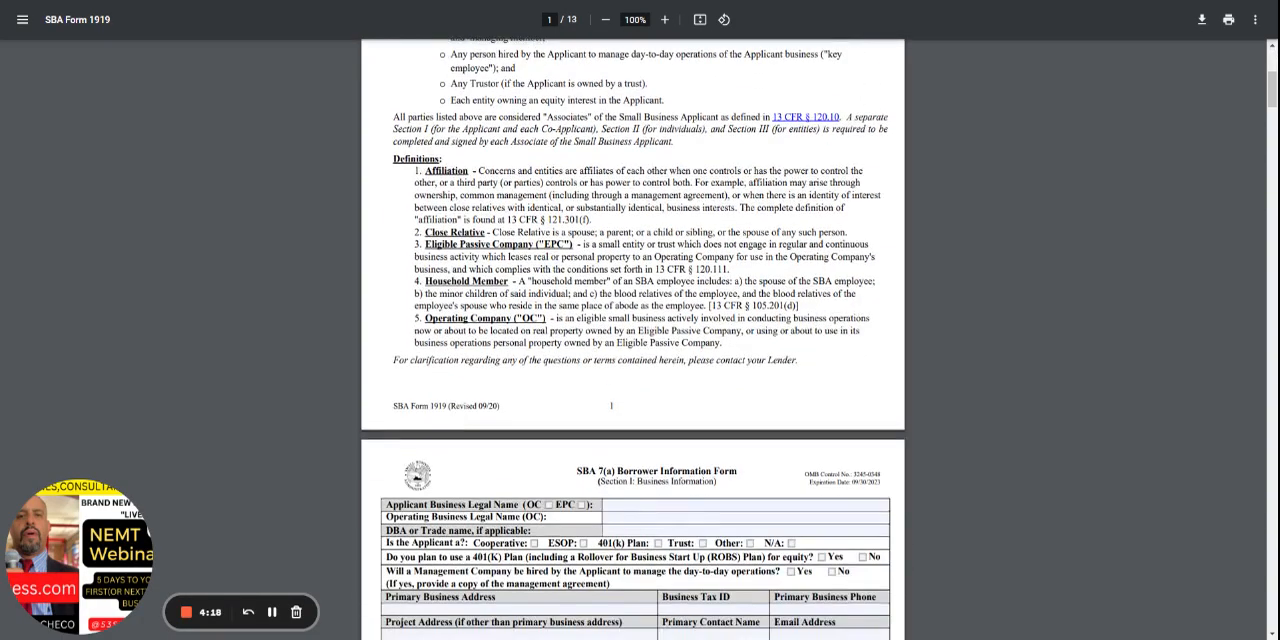
scroll("down", 3)
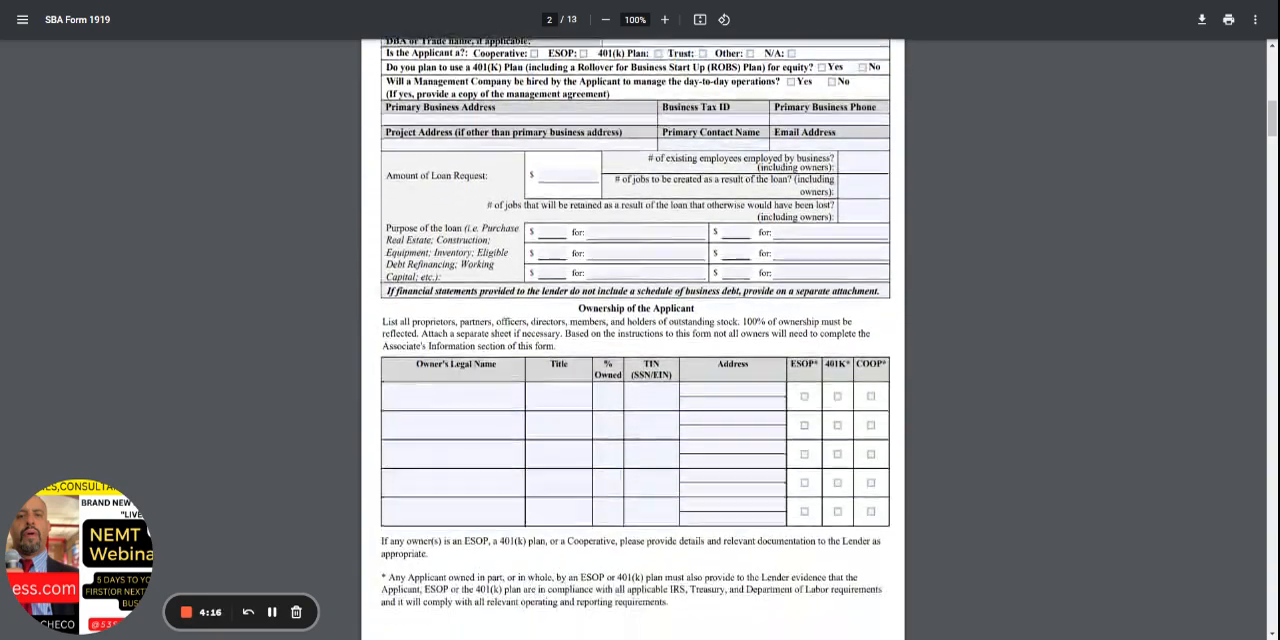
scroll("down", 3)
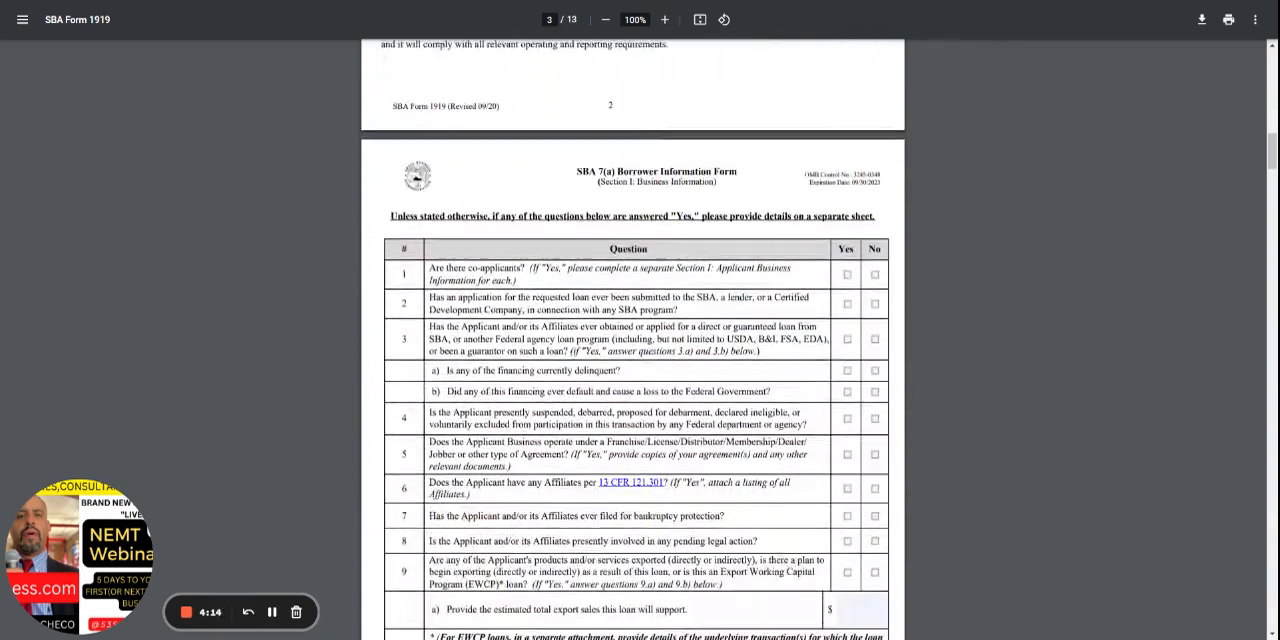
scroll("down", 3)
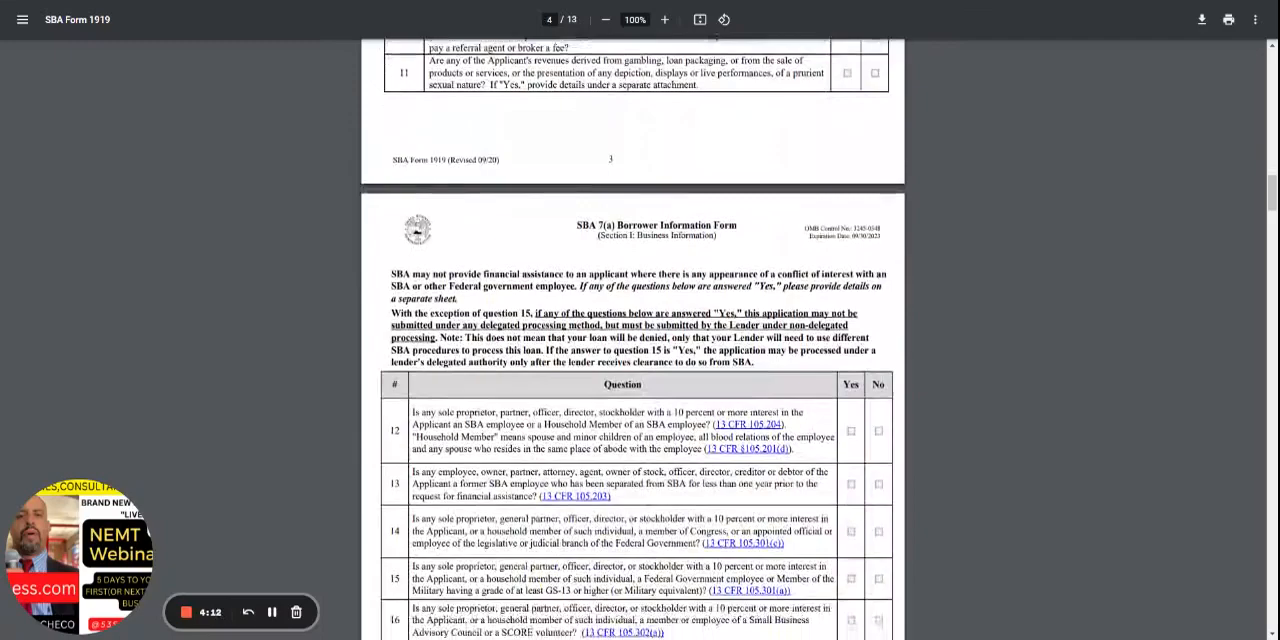
scroll("down", 3)
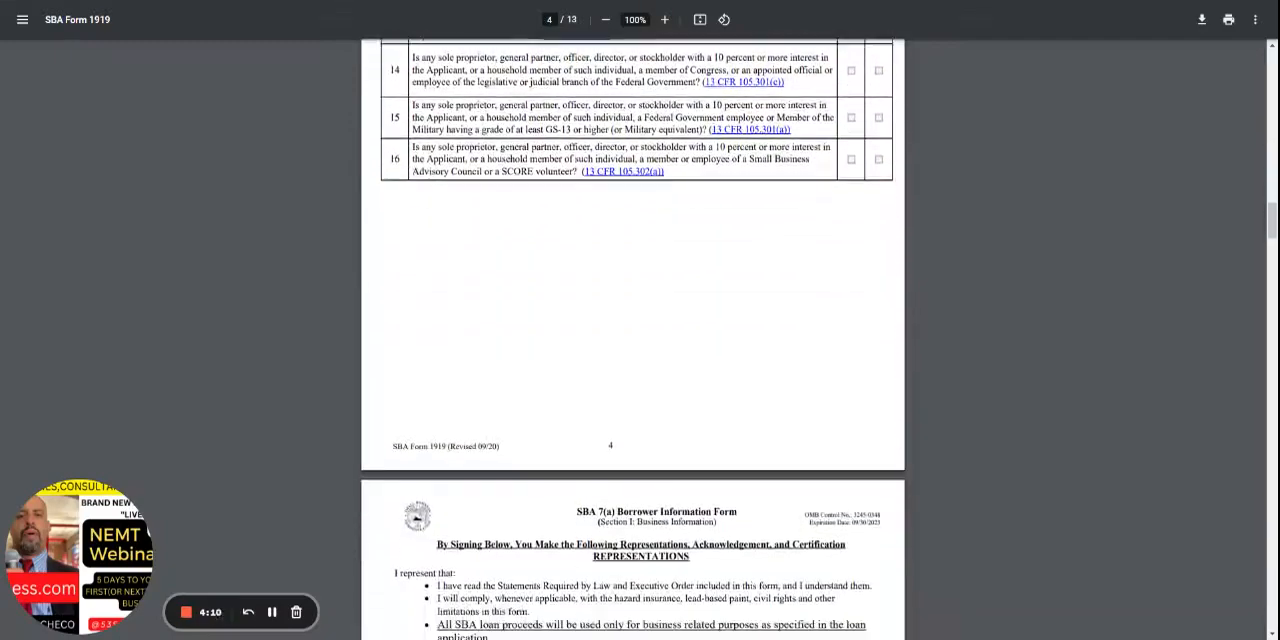
scroll("down", 3)
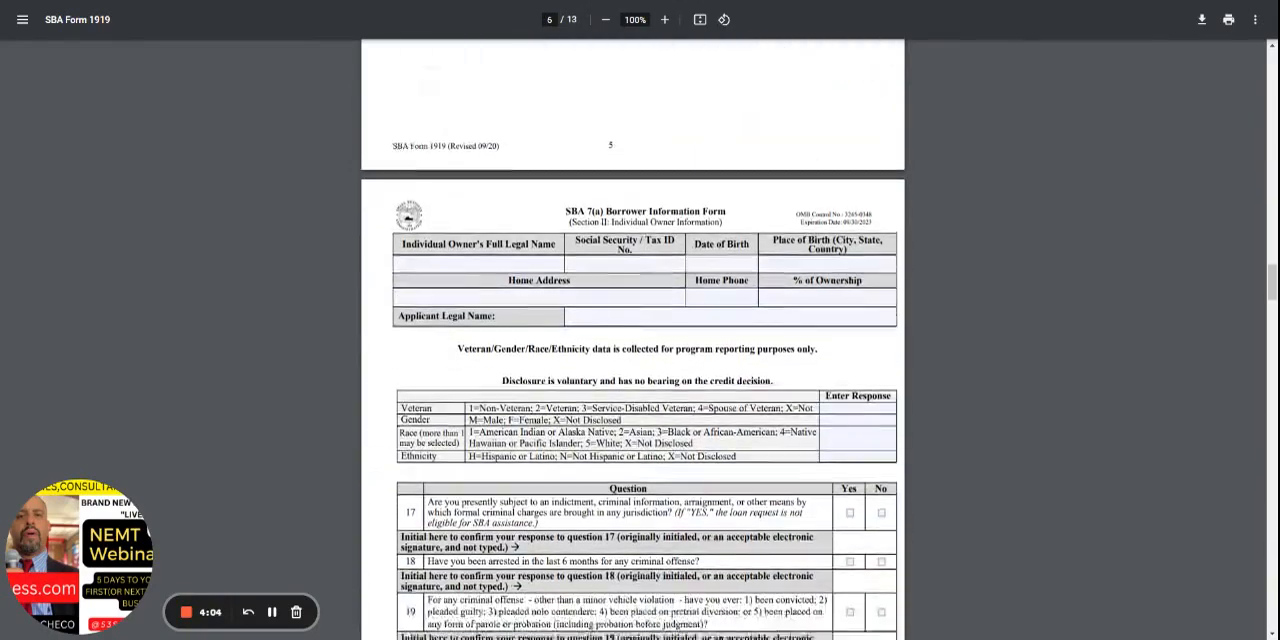
scroll("down", 3)
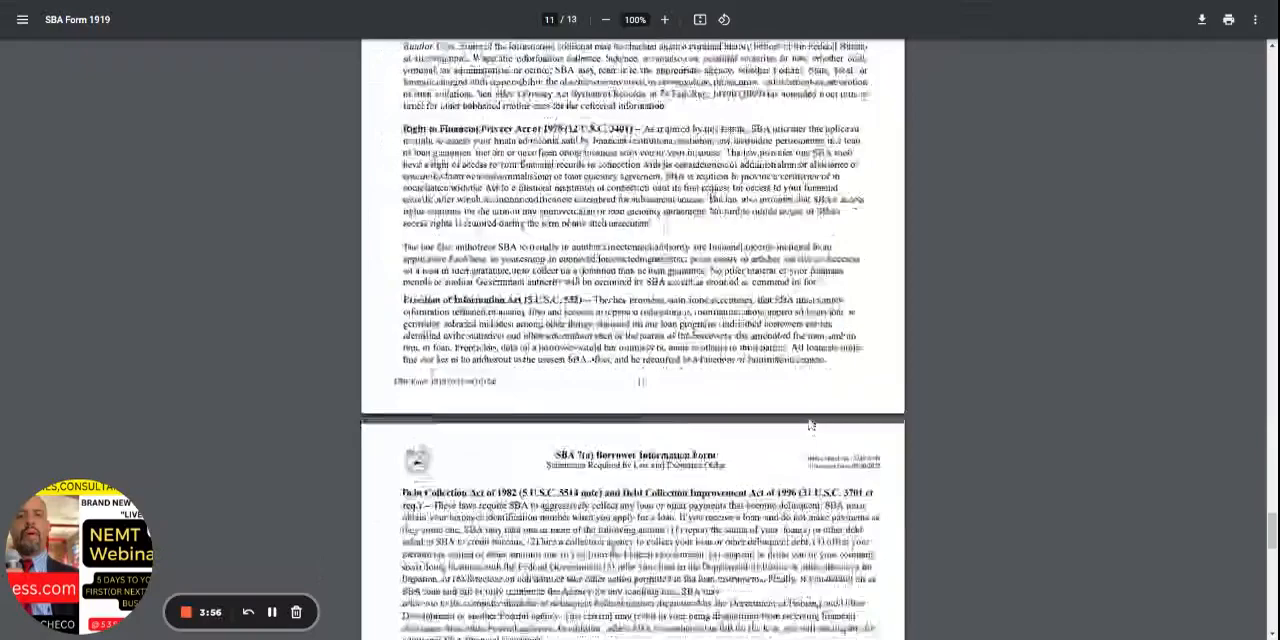
scroll("down", 3)
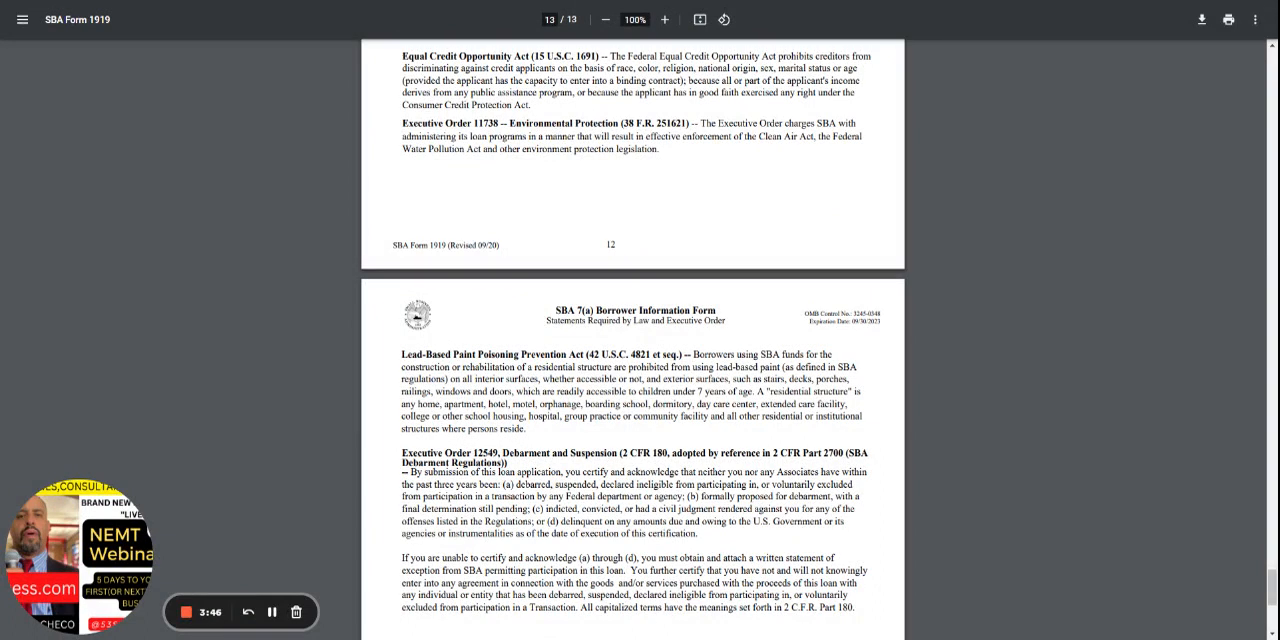
scroll("down", 3)
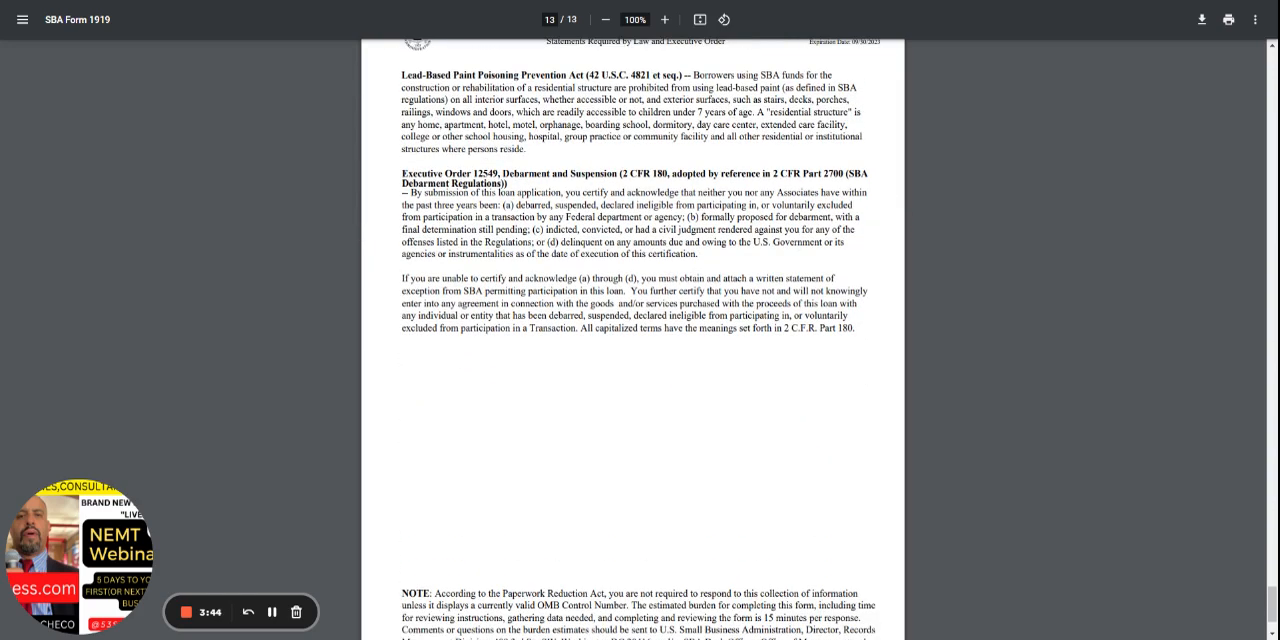
scroll("down", 3)
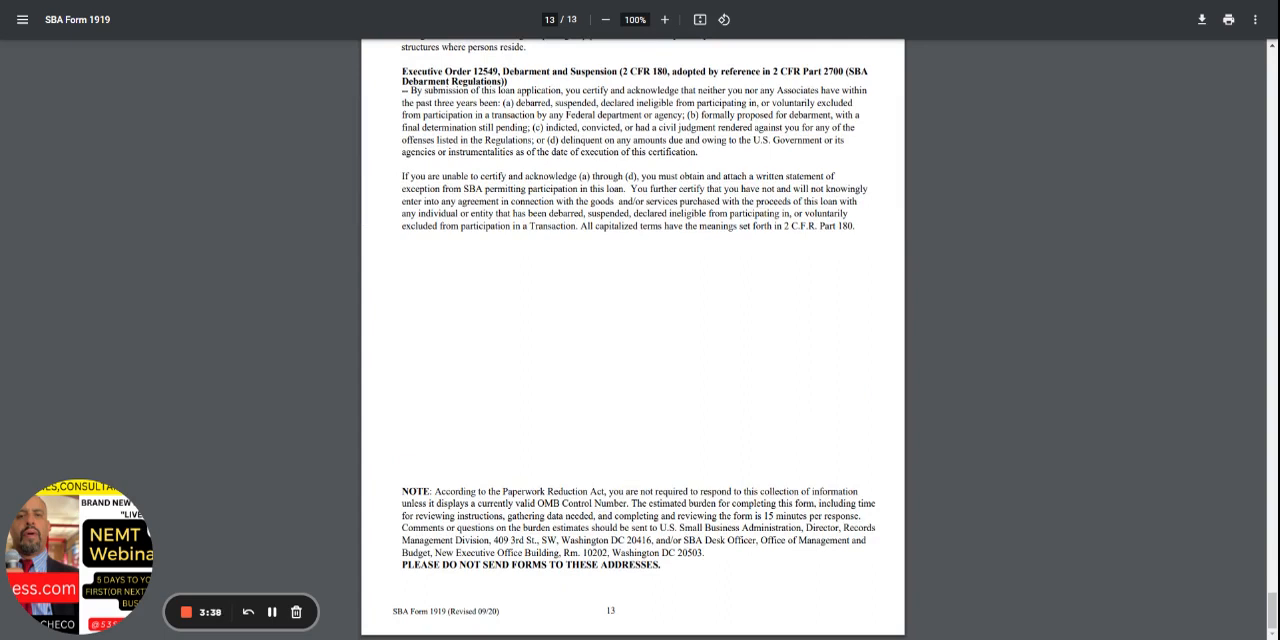
mouse_move(810, 425)
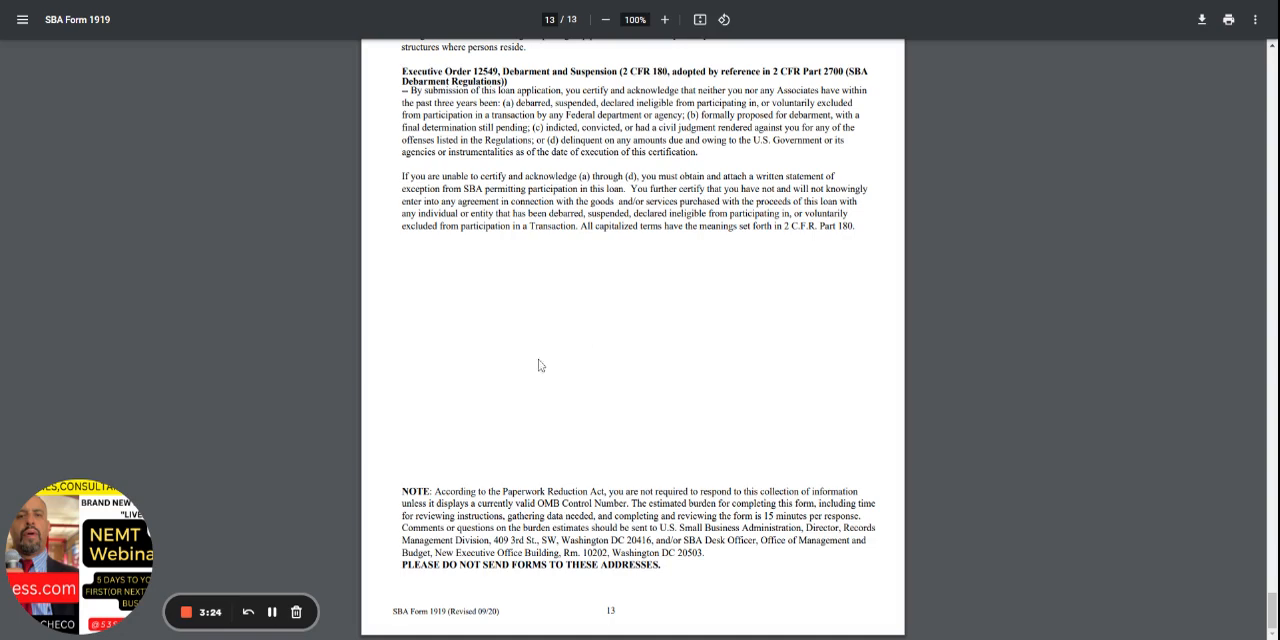
mouse_move(737, 438)
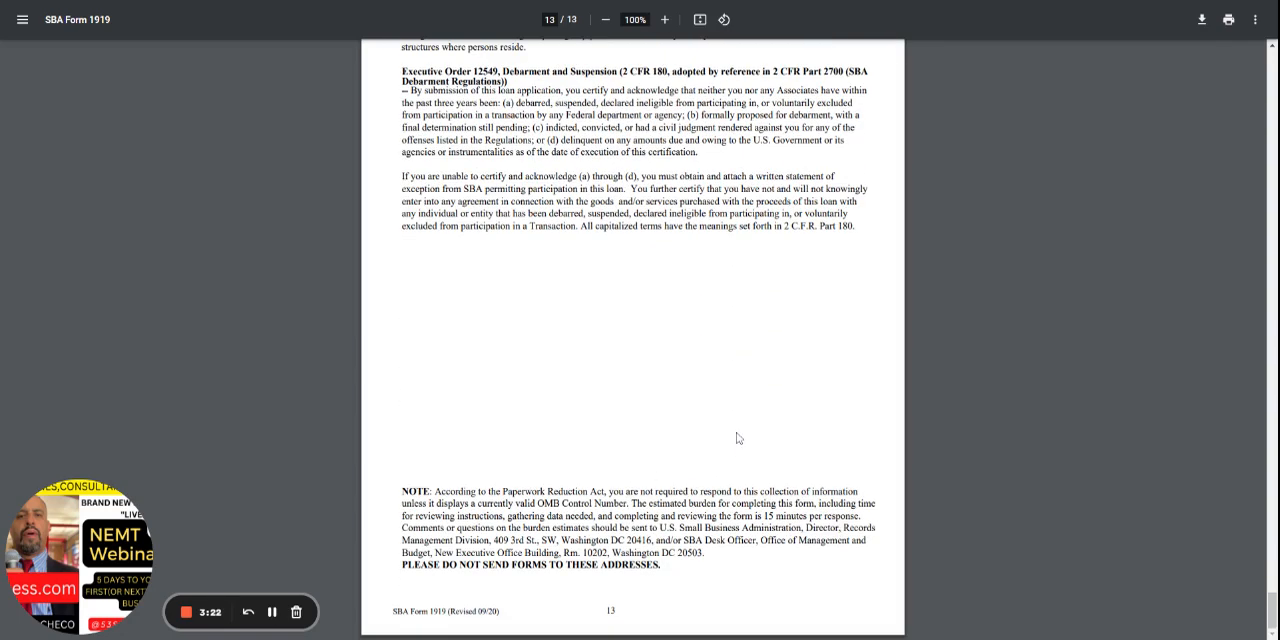
mouse_move(768, 401)
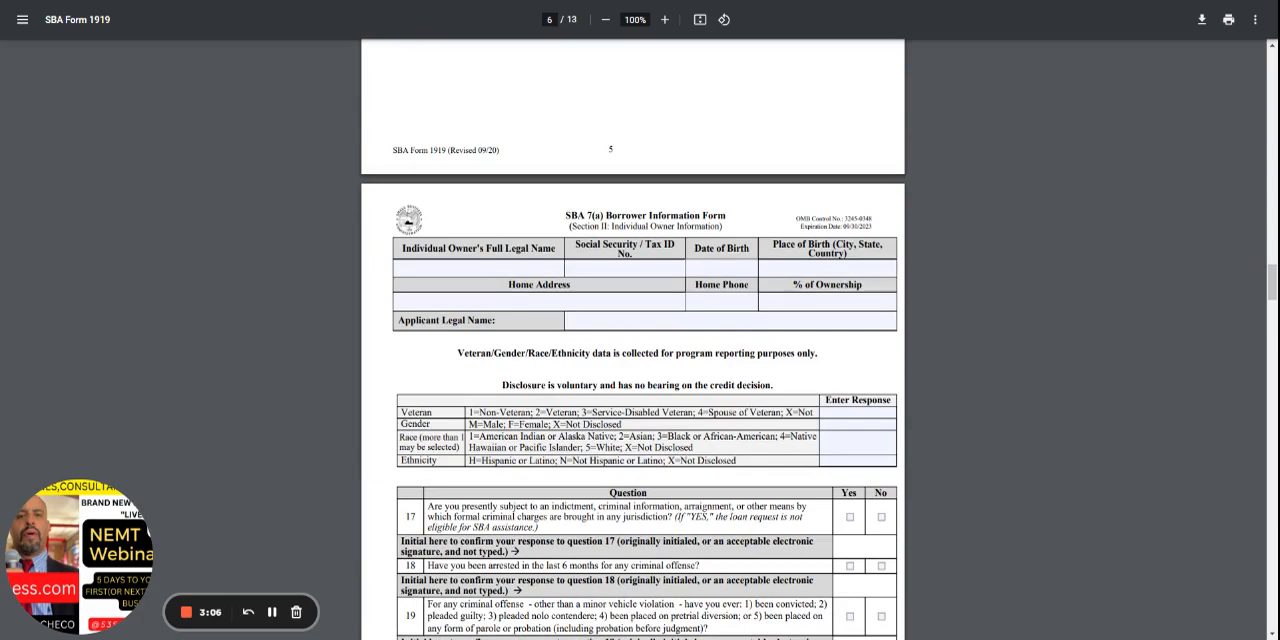
mouse_move(800, 457)
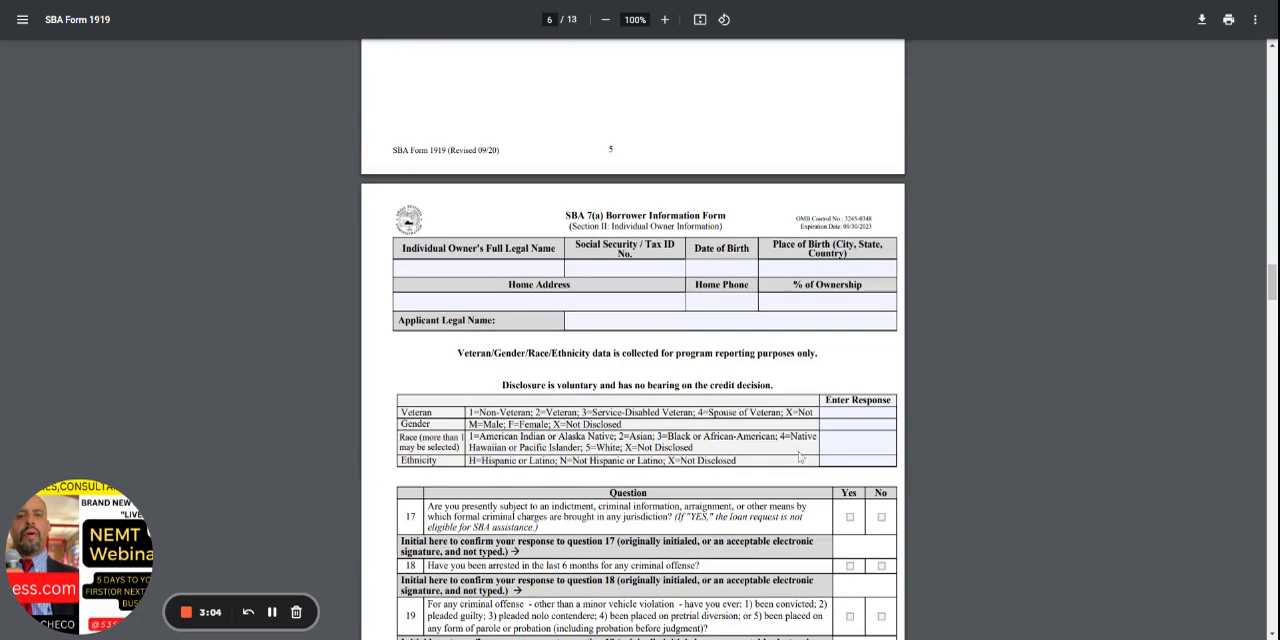
scroll("up", 3)
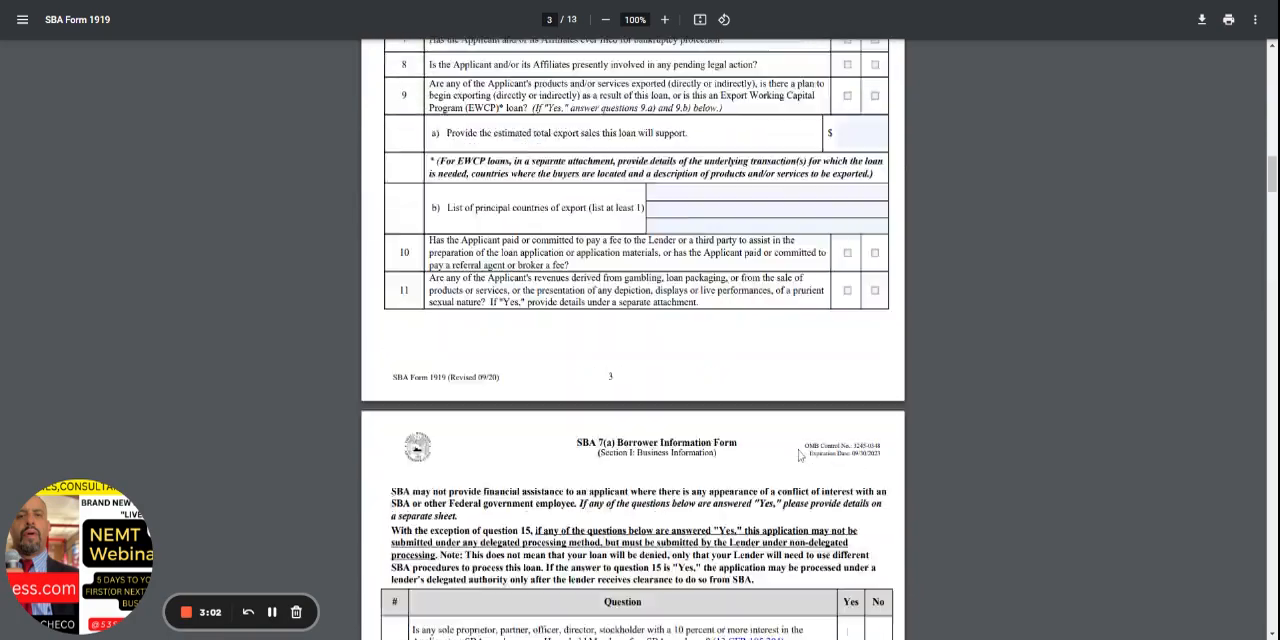
scroll("down", 3)
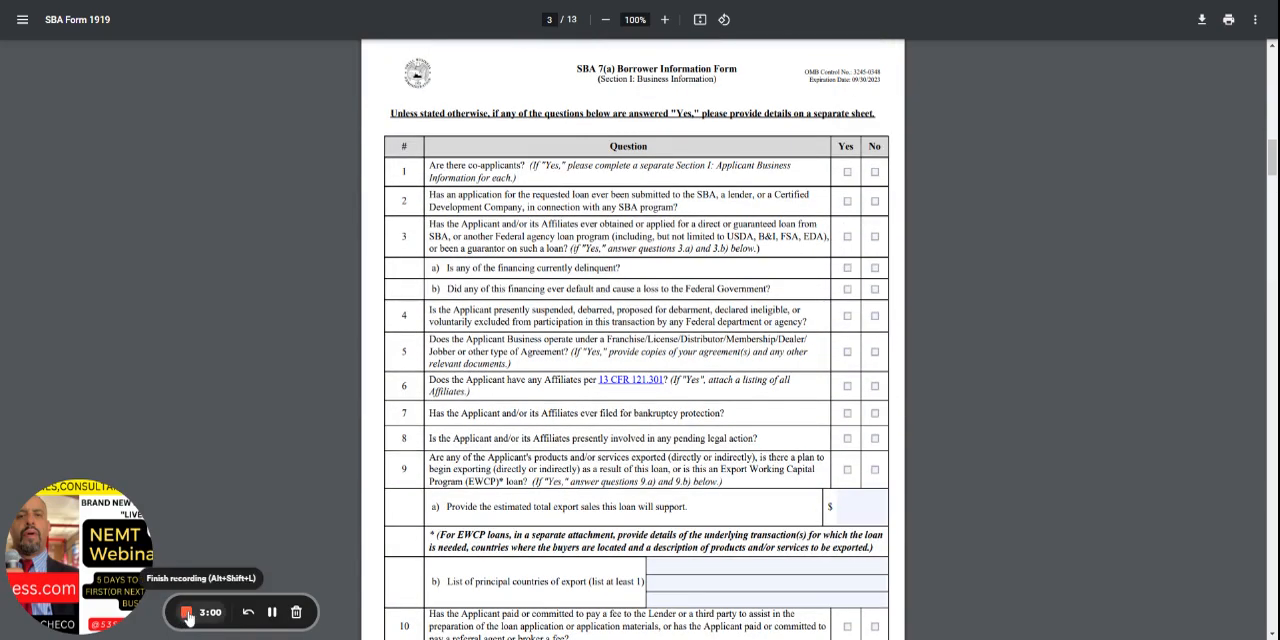